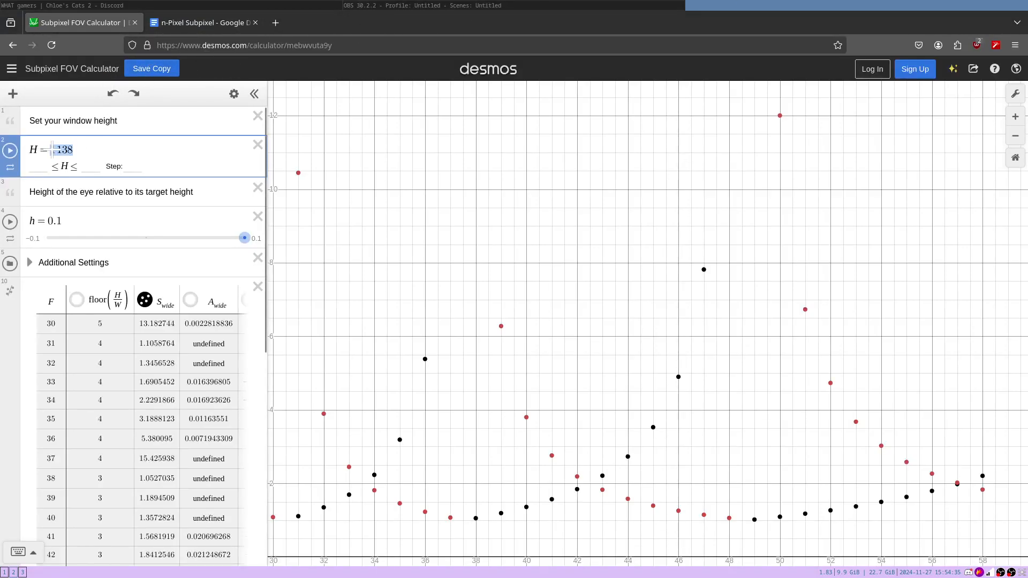
Check the n-Pixel Subpixel document, then start entering window height '1' in the FOV calculator
{"action": "left_click", "coordinate": [199, 22]}
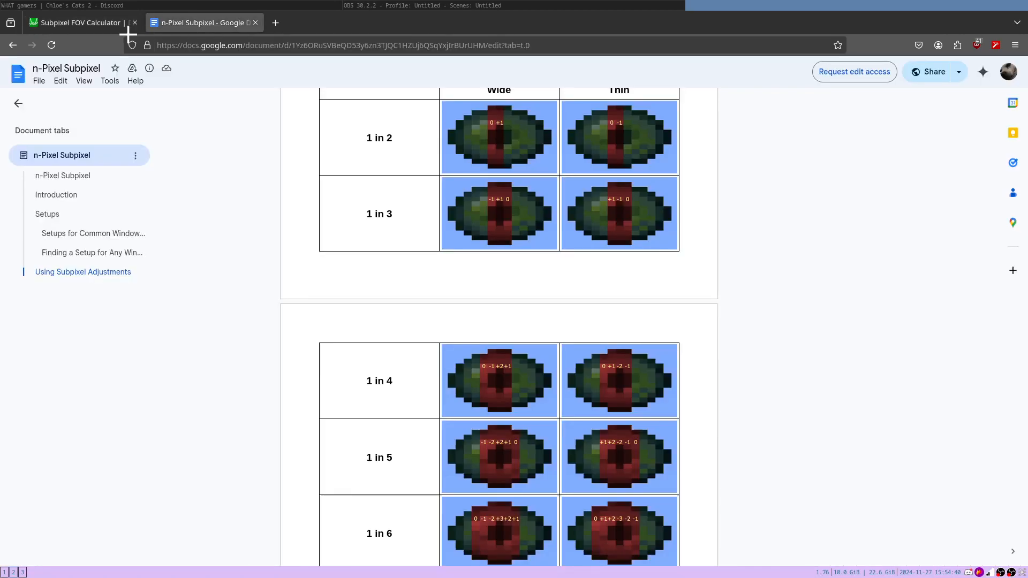
{"action": "left_click", "coordinate": [79, 23]}
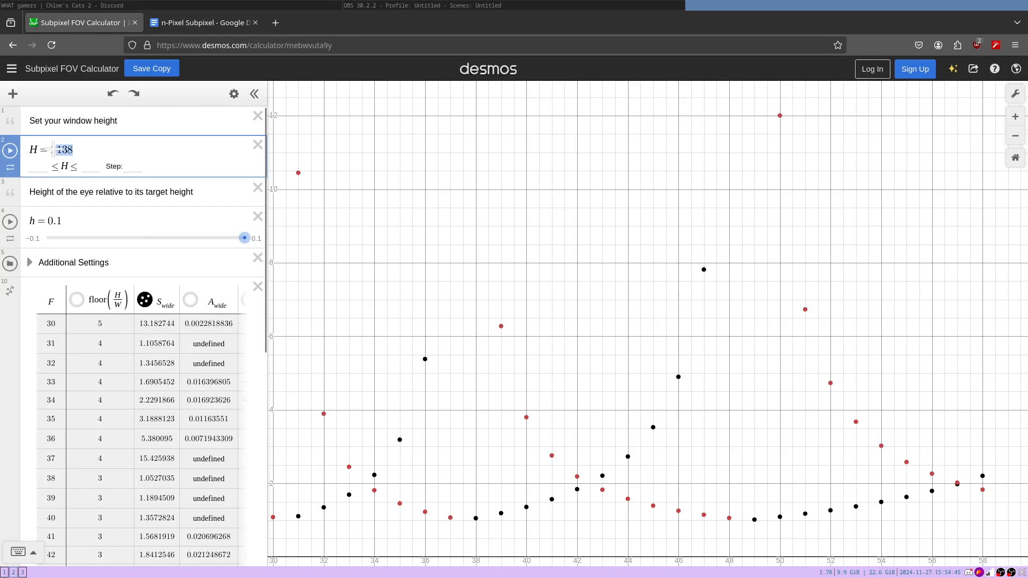
{"action": "type", "text": "1"}
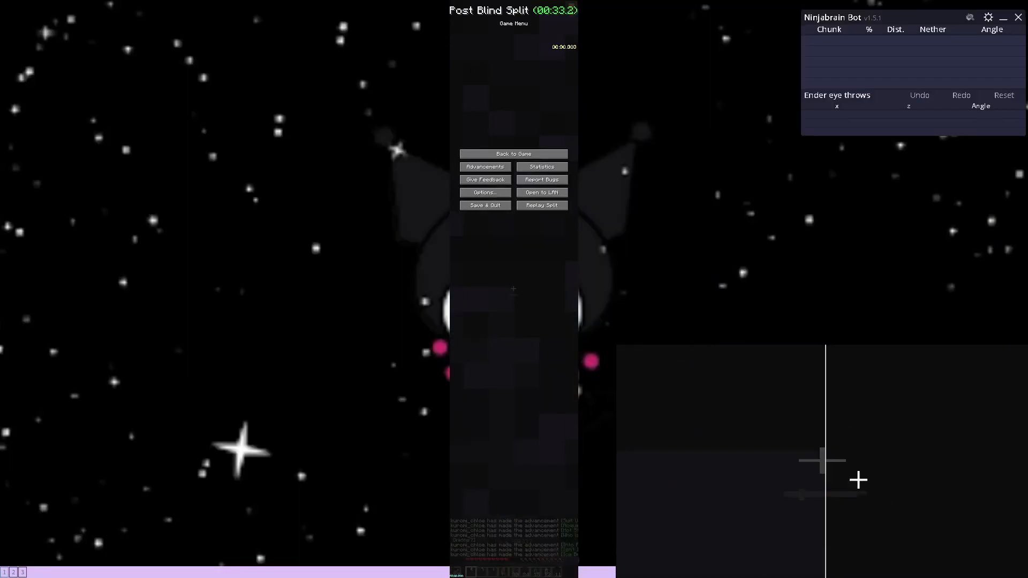
{"action": "mouse_move", "coordinate": [726, 405]}
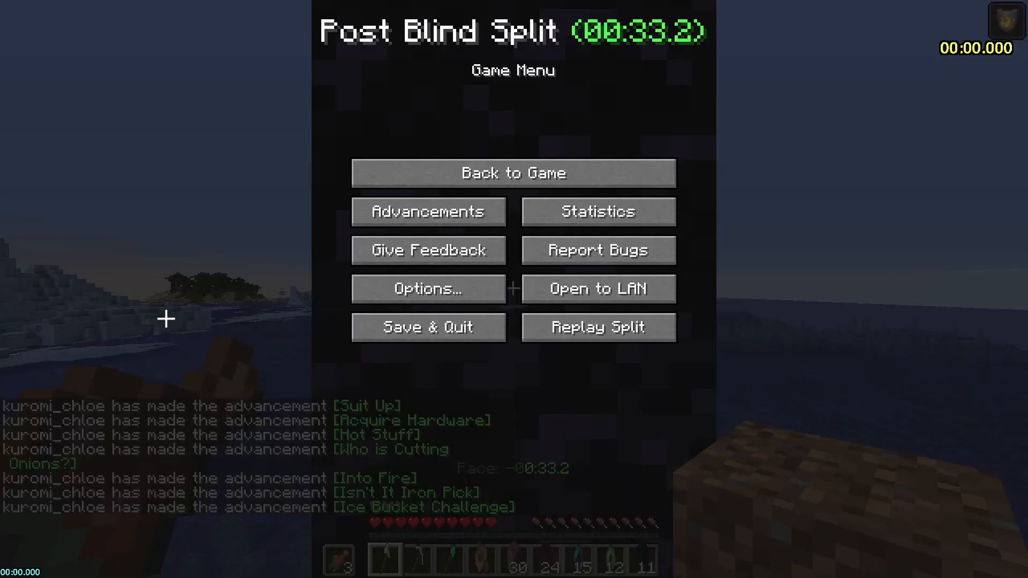
{"action": "mouse_move", "coordinate": [513, 172]}
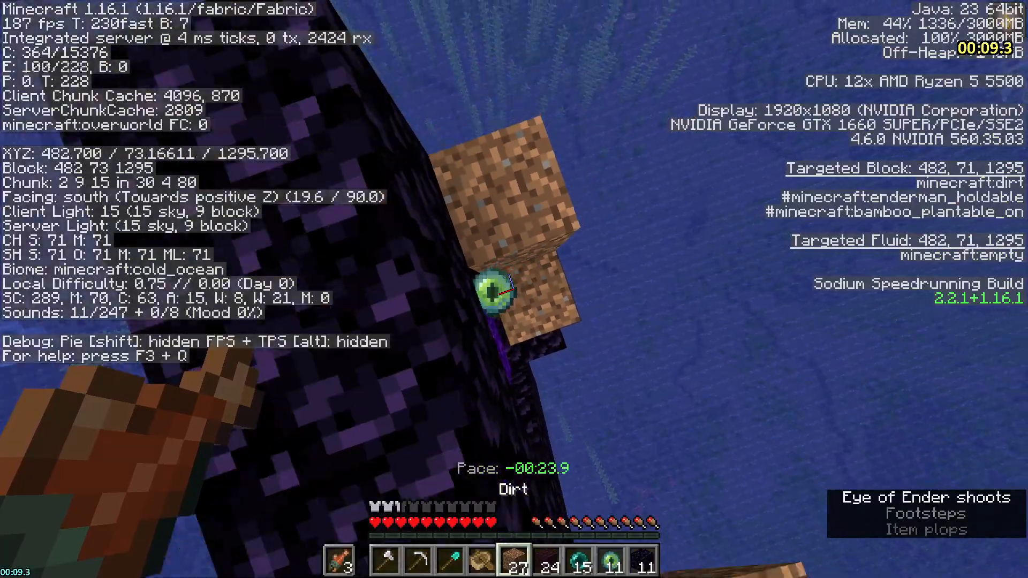
Pause the game right after throwing the Eye of Ender beside the obsidian pillar
{"action": "key", "text": "Escape"}
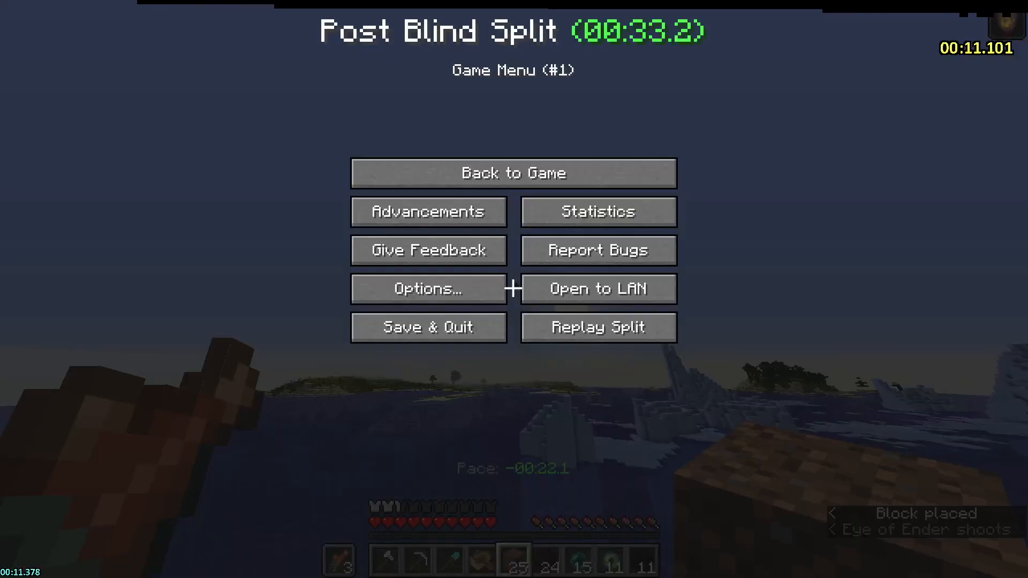
Leave Mouse Settings and Options and resume play in the narrow FOV-30 measuring view
{"action": "left_click", "coordinate": [427, 289]}
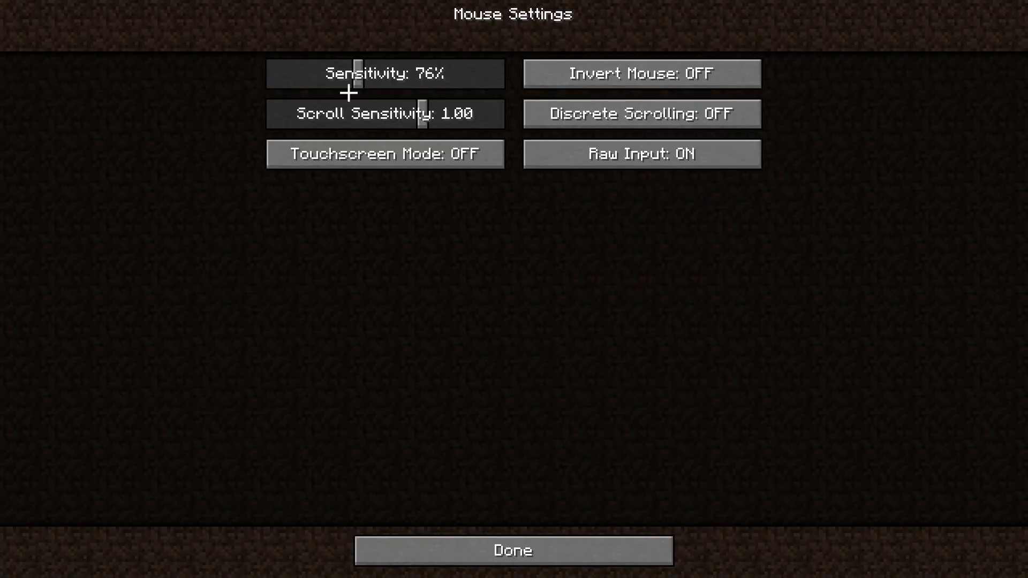
{"action": "left_click", "coordinate": [513, 550]}
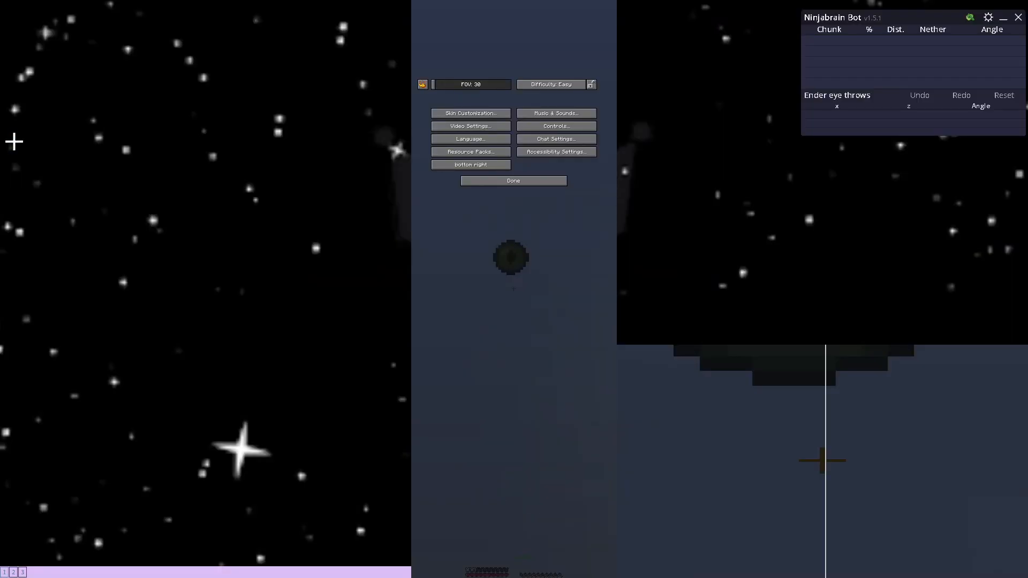
{"action": "left_click", "coordinate": [513, 181]}
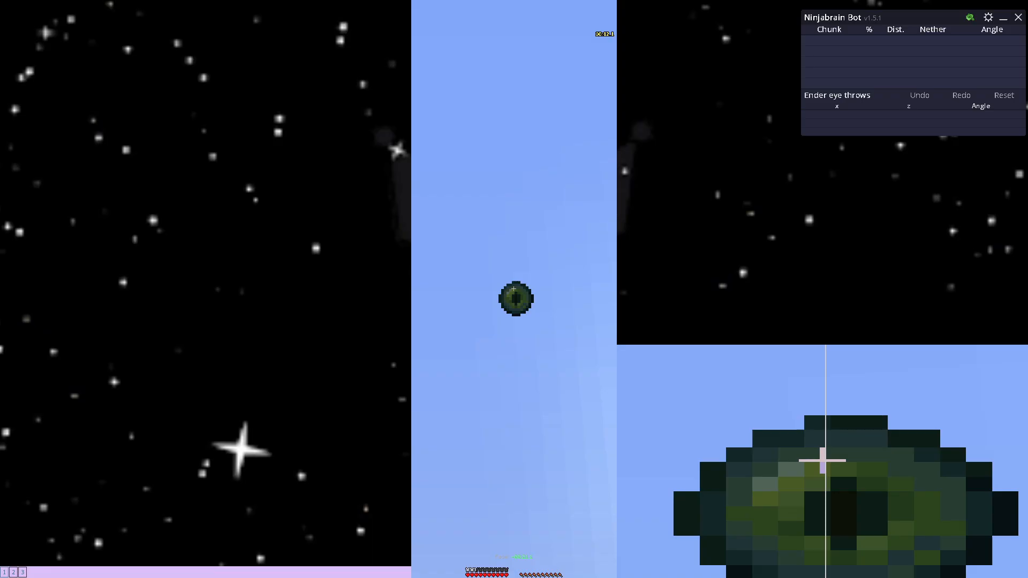
Pause with the magnified Eye of Ender hanging in the narrow view
{"action": "key", "text": "Escape"}
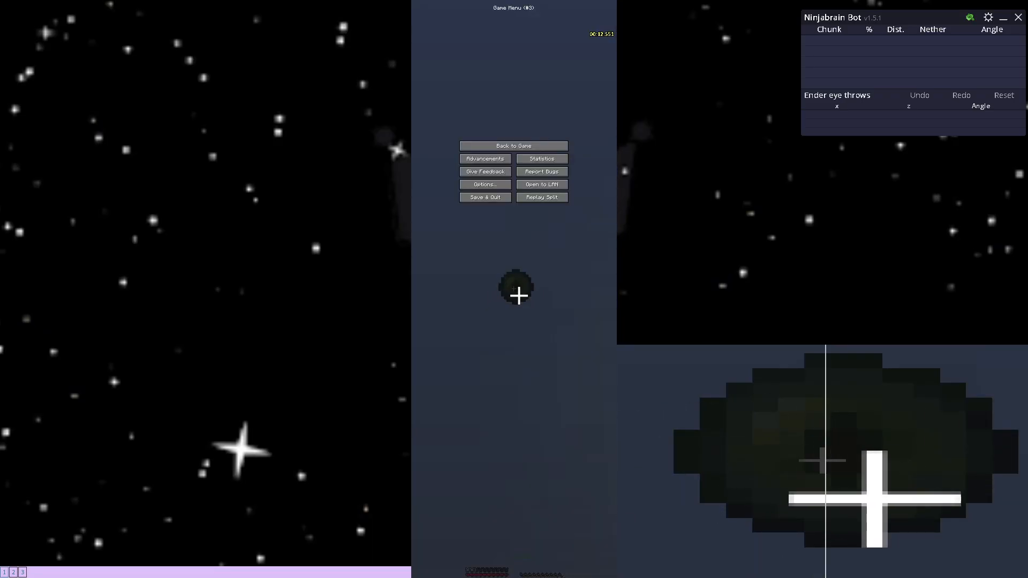
{"action": "mouse_move", "coordinate": [498, 298]}
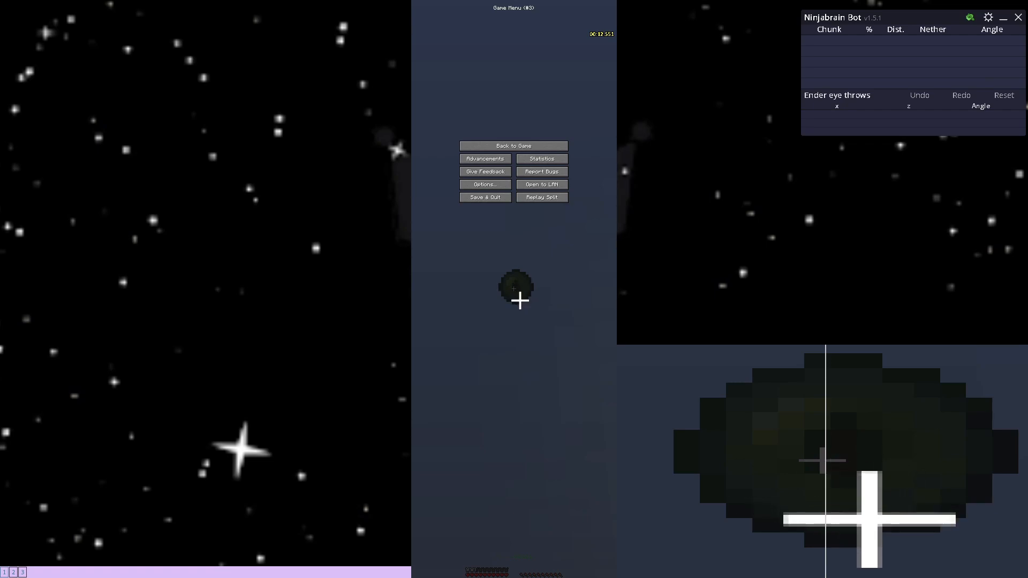
{"action": "mouse_move", "coordinate": [524, 302]}
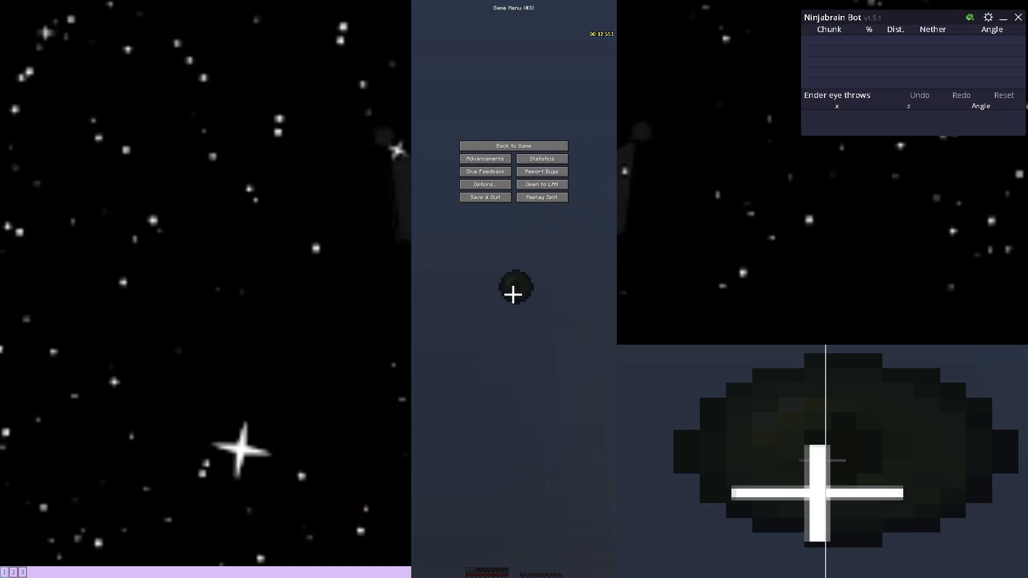
Log the throw for an 89.9% prediction, pause, and replay the split for a fresh attempt
{"action": "left_click", "coordinate": [513, 146]}
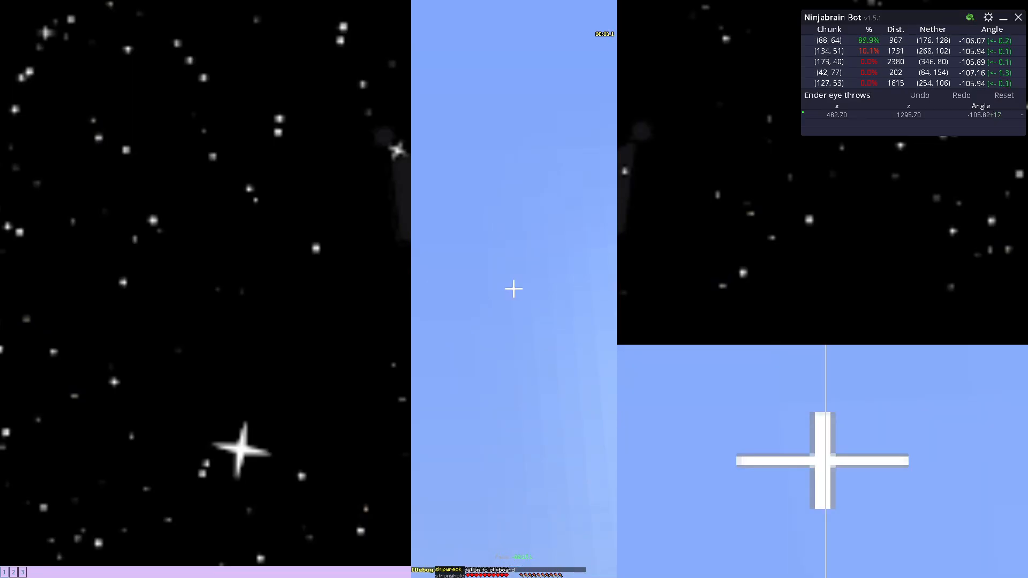
{"action": "key", "text": "Escape"}
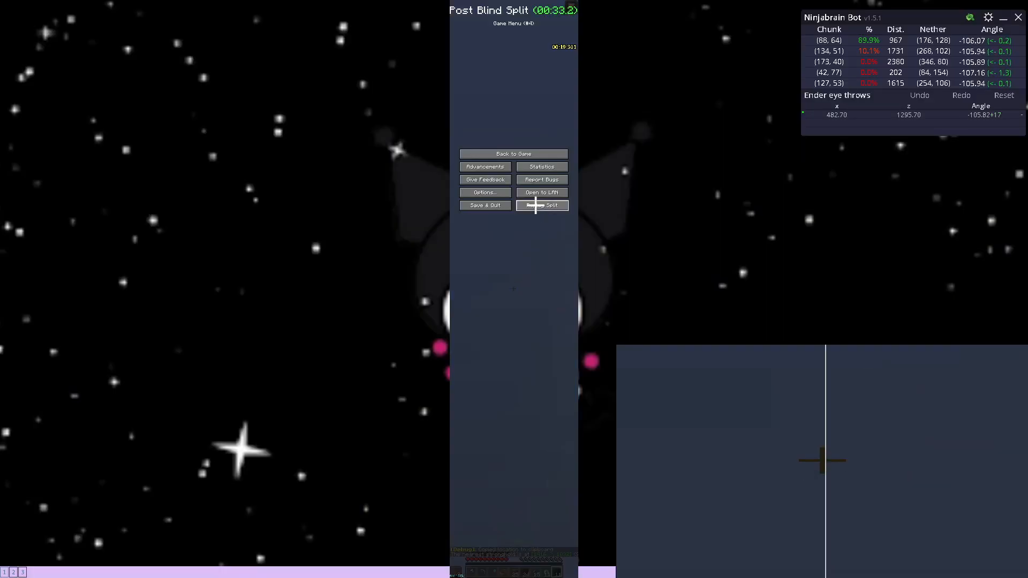
{"action": "left_click", "coordinate": [541, 205]}
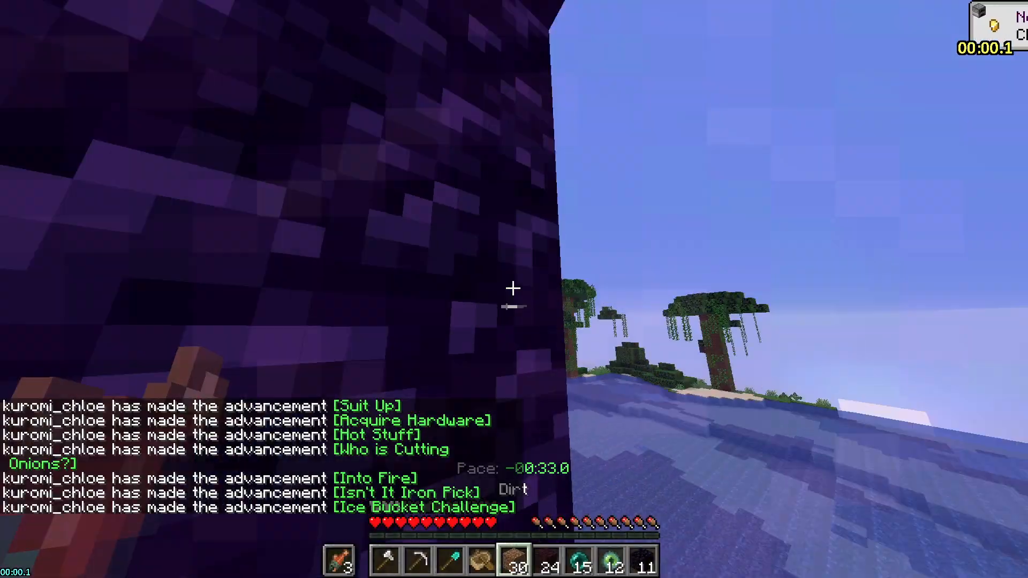
Play the new attempt, throw another Eye of Ender, and pause right after the throw
{"action": "left_click", "coordinate": [513, 288]}
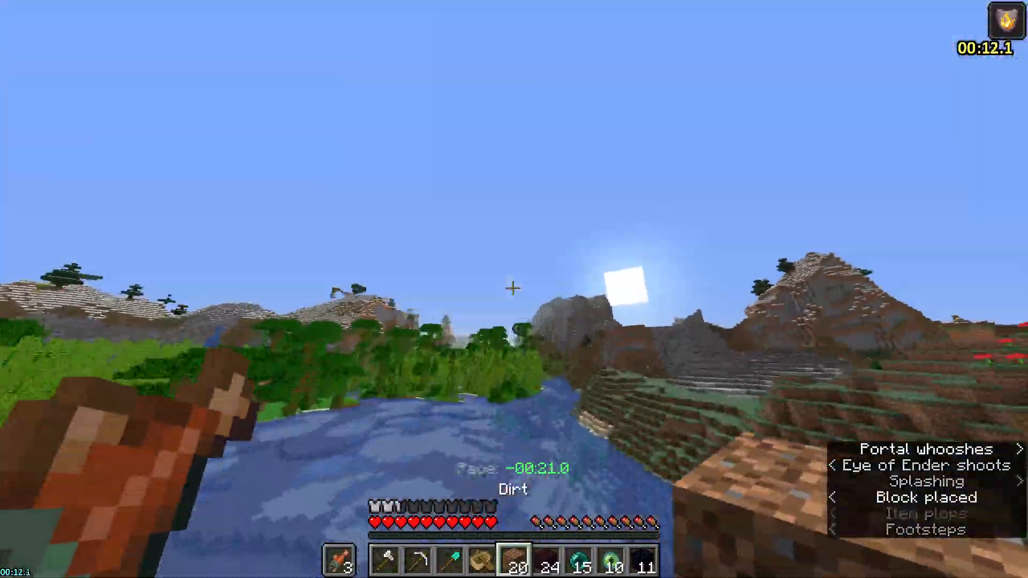
{"action": "key", "text": "Escape"}
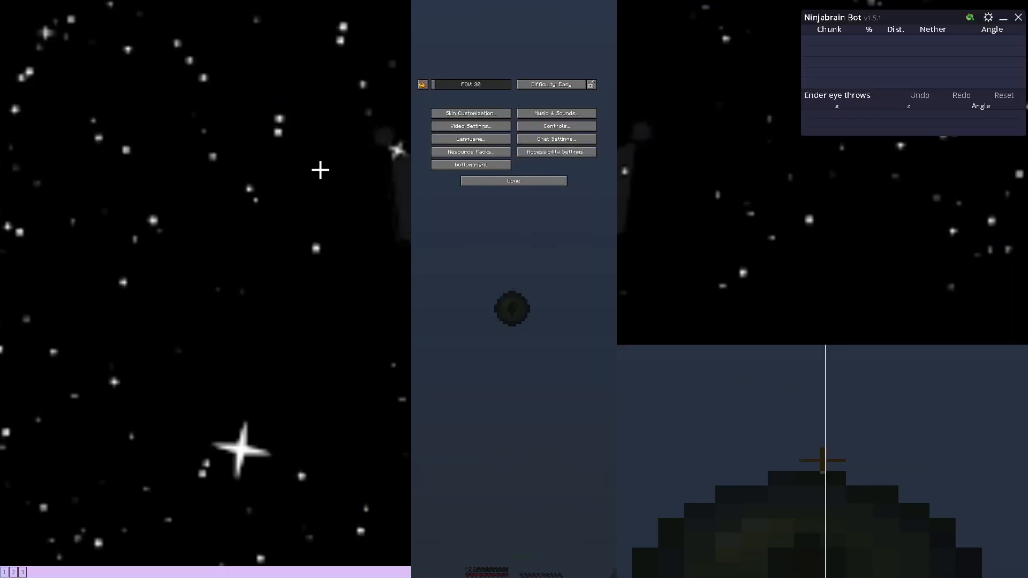
Resume from Options, pause on the eye, then measure the second throw for a 100% prediction
{"action": "left_click", "coordinate": [513, 180]}
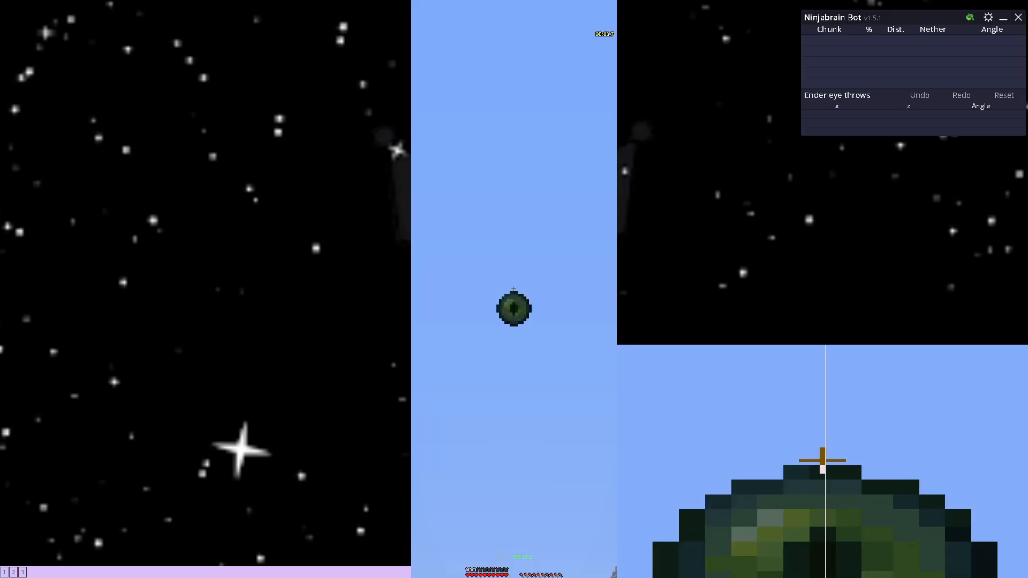
{"action": "key", "text": "Escape"}
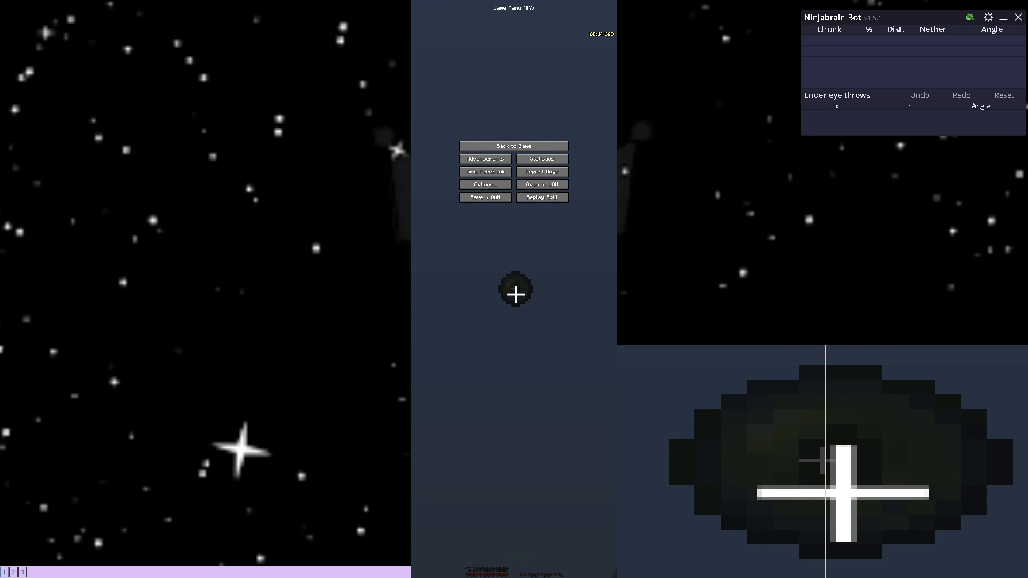
{"action": "left_click", "coordinate": [514, 145]}
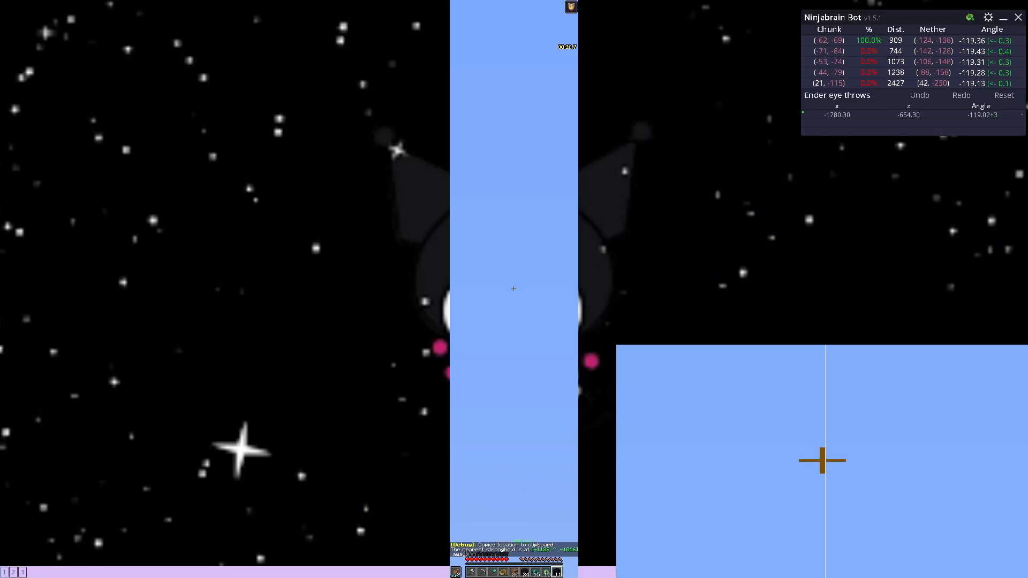
Pause after raising the subpixel angle correction with the prediction still at 100%
{"action": "key", "text": "Escape"}
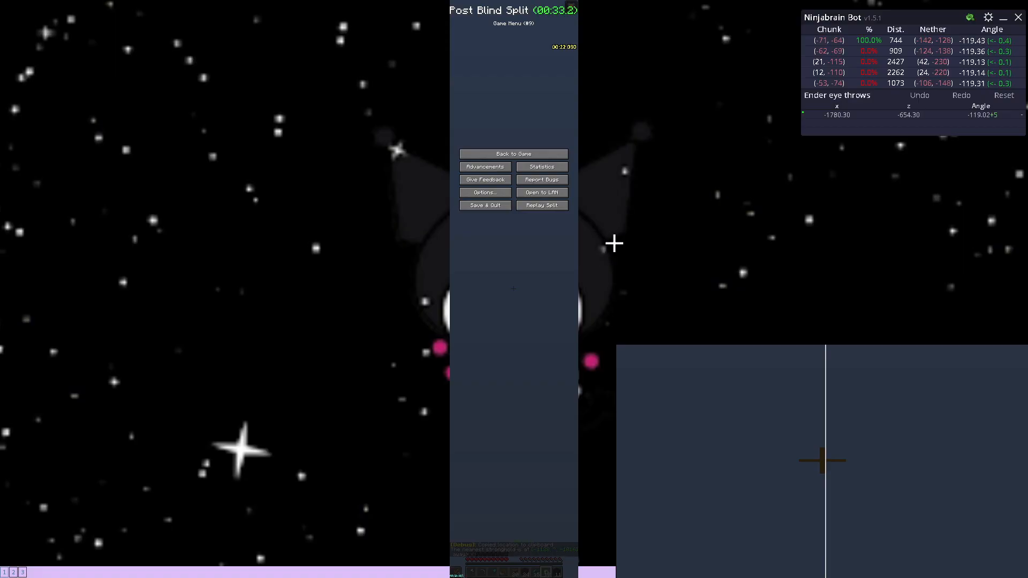
{"action": "mouse_move", "coordinate": [569, 234]}
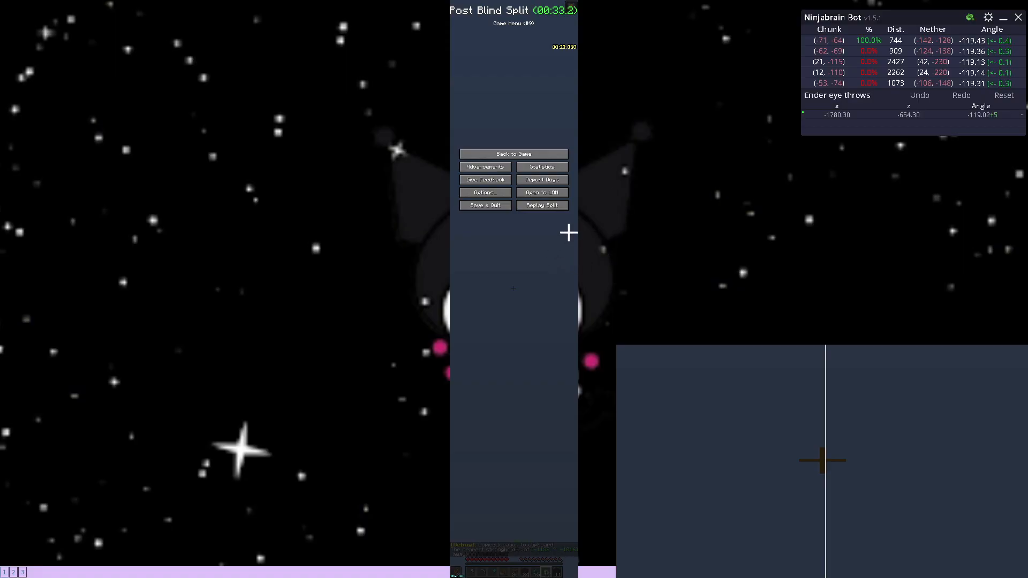